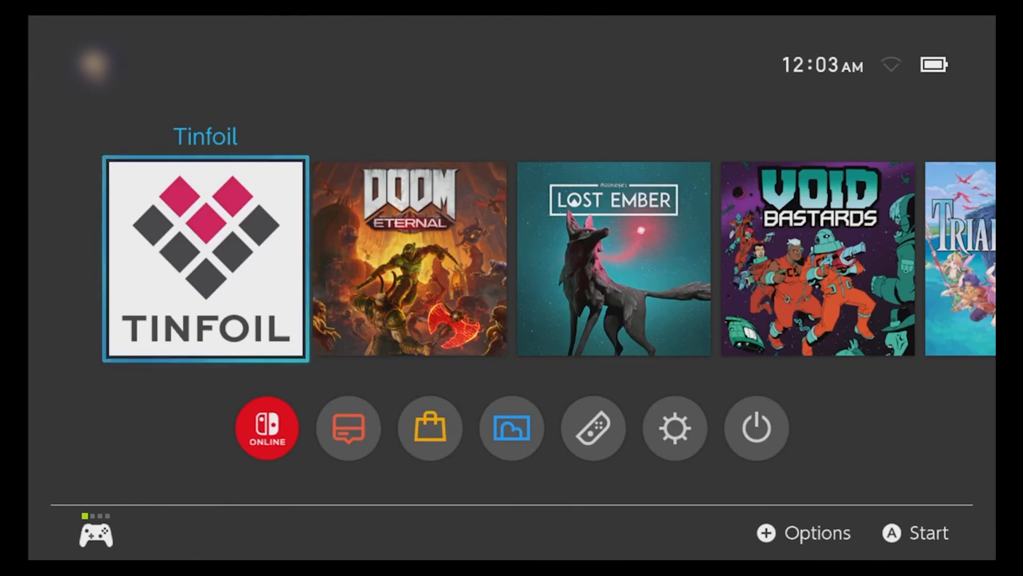
{"action": "left_click", "coordinate": [205, 258]}
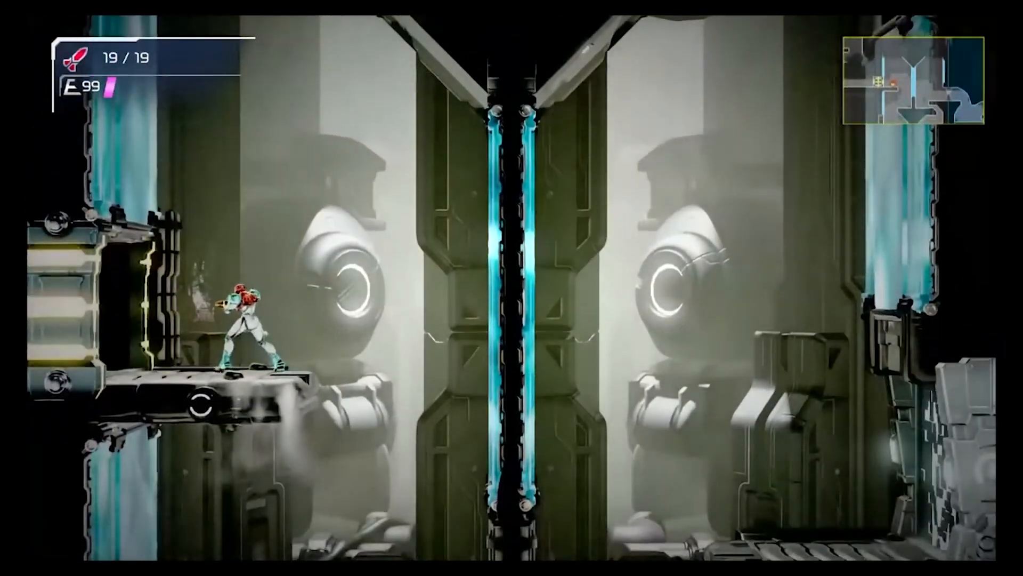
{"action": "key", "text": "Right"}
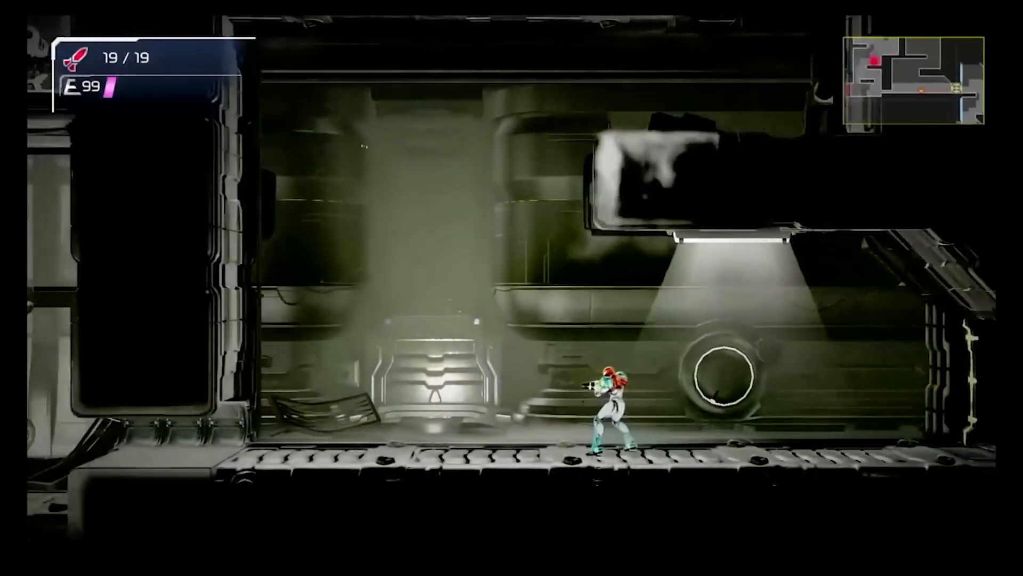